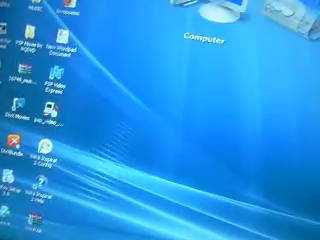
Open the Computer window from the desktop icon to list the drives.
{"action": "double_click", "coordinate": [204, 32]}
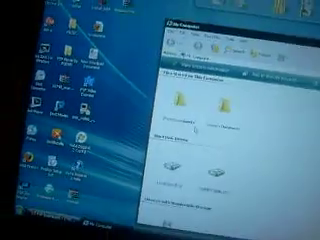